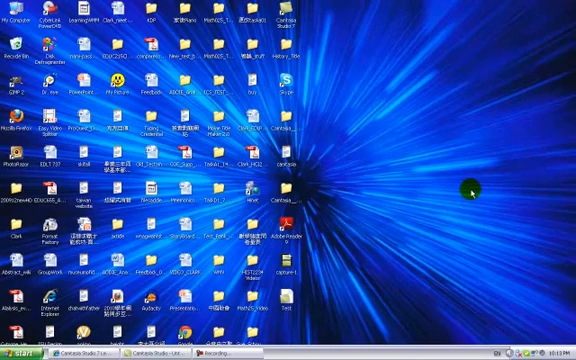
mouse_move(472, 198)
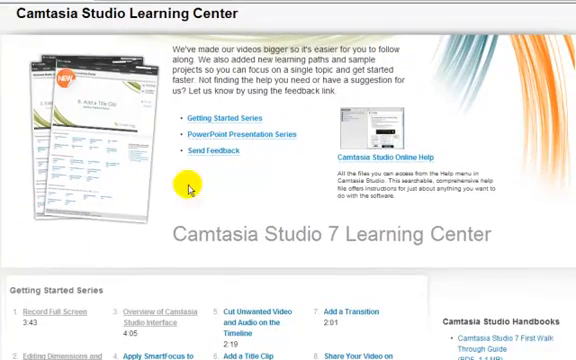
scroll("down", 3)
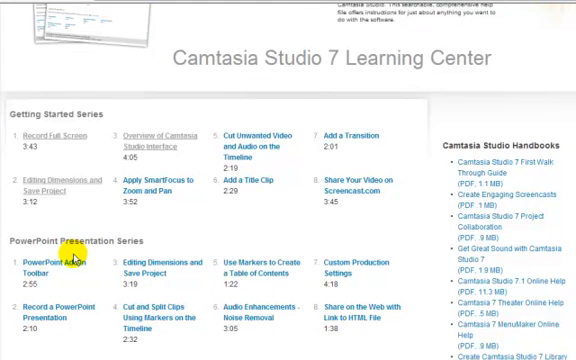
scroll("down", 3)
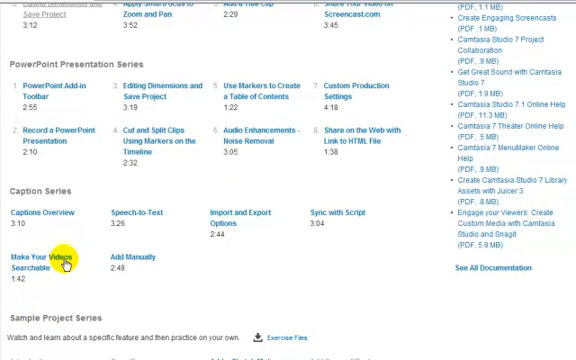
scroll("down", 3)
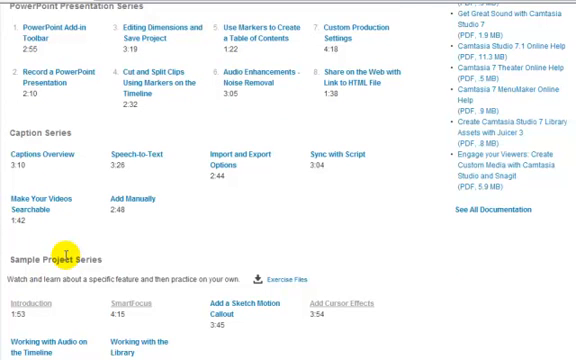
scroll("down", 3)
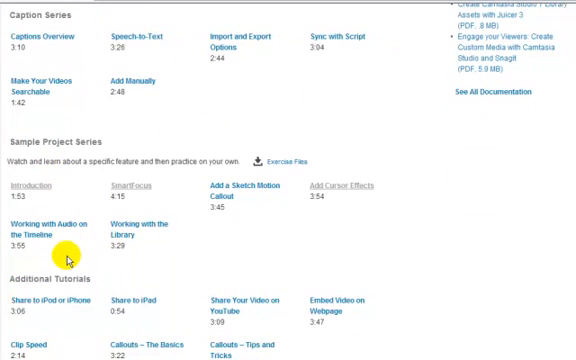
scroll("down", 3)
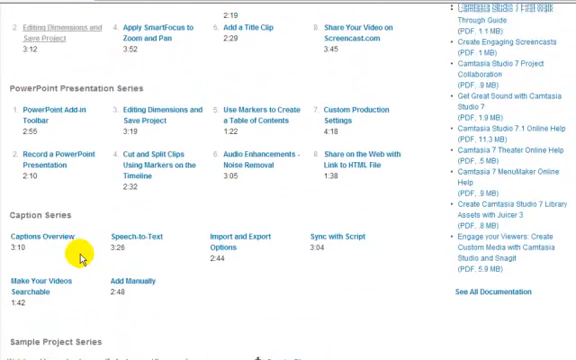
scroll("down", 3)
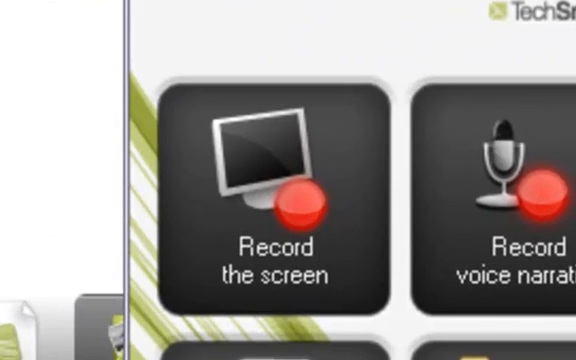
mouse_move(192, 284)
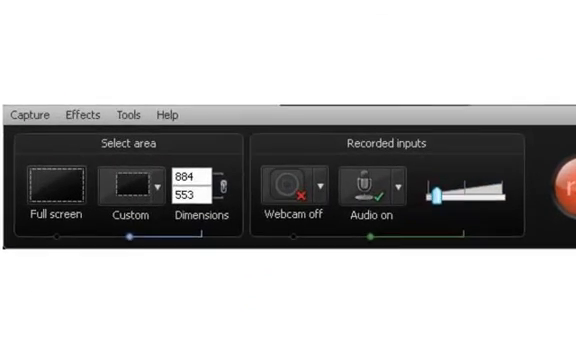
left_click(28, 24)
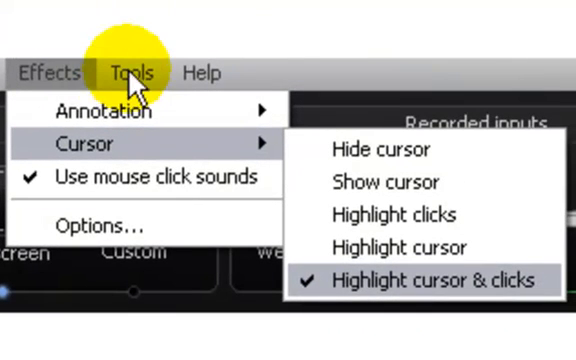
mouse_move(76, 72)
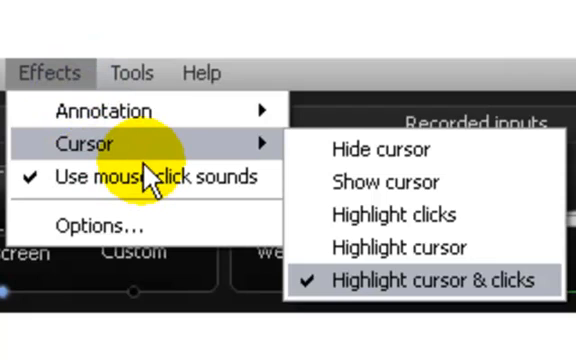
mouse_move(240, 184)
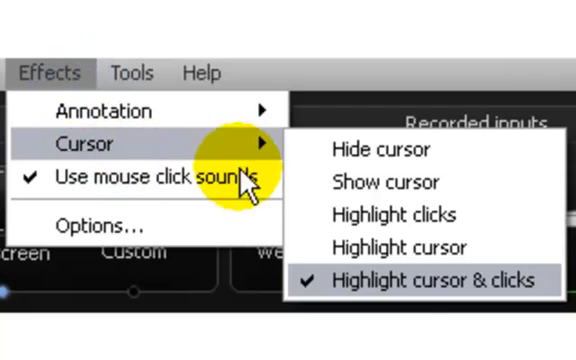
mouse_move(410, 296)
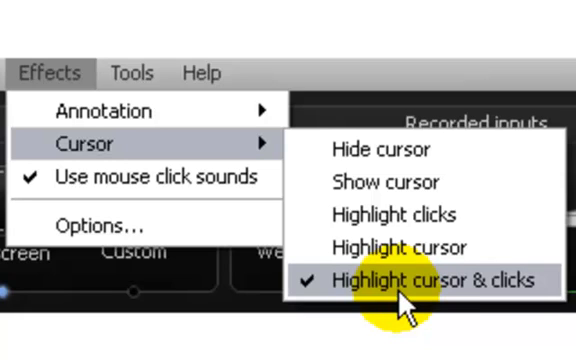
mouse_move(144, 180)
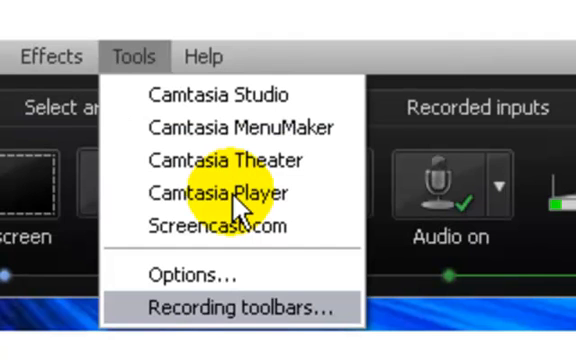
mouse_move(136, 56)
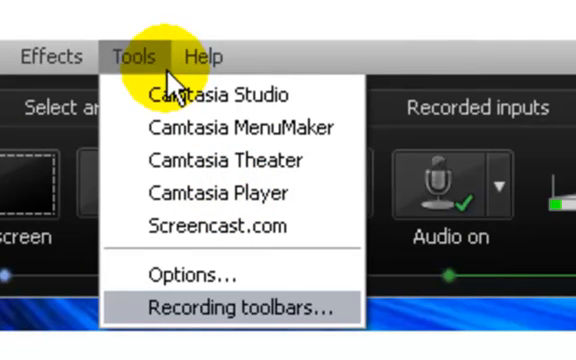
mouse_move(270, 320)
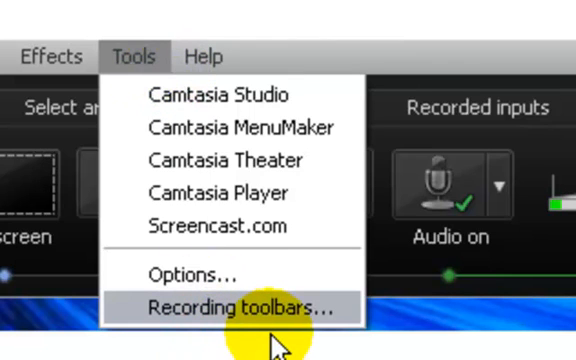
Bring up the Recording Toolbars choices with Audio, Statistics, Effects and Duration ticked.
left_click(248, 308)
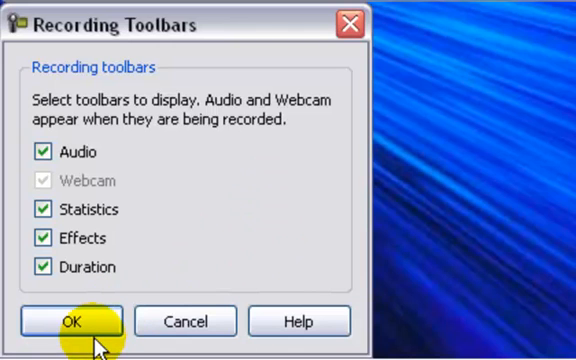
Confirm the toolbar choices and start a full-screen recording with F9.
left_click(72, 320)
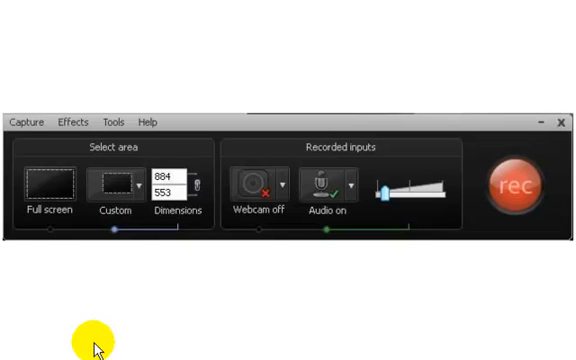
mouse_move(504, 232)
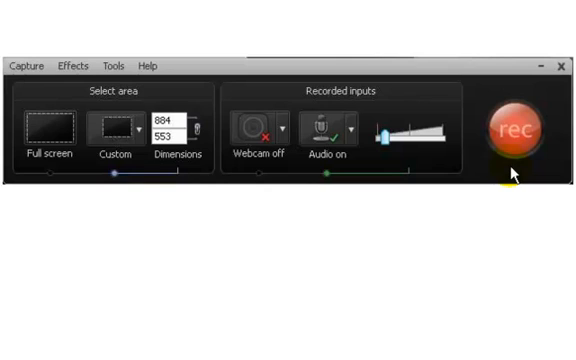
key("F9")
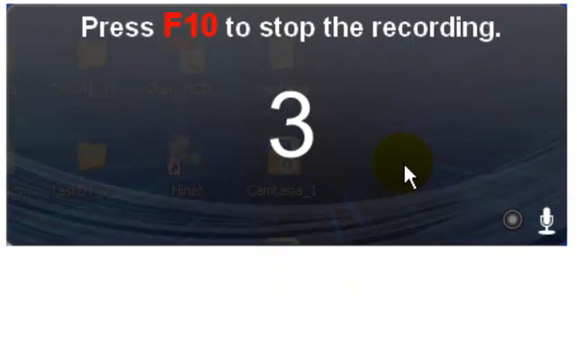
Stop the screen recording with F10, reaching the Save As prompt.
key("F10")
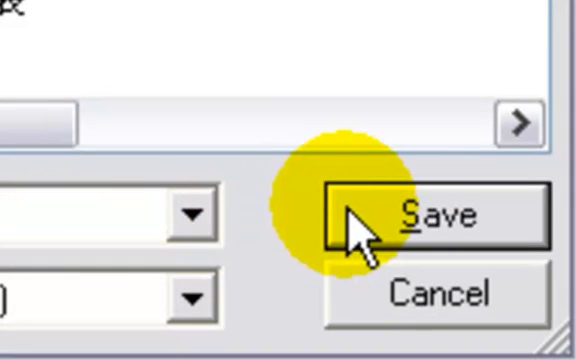
Save the capture as a .camrec file, reaching the Editing Dimensions prompt at 640 by 400.
left_click(424, 212)
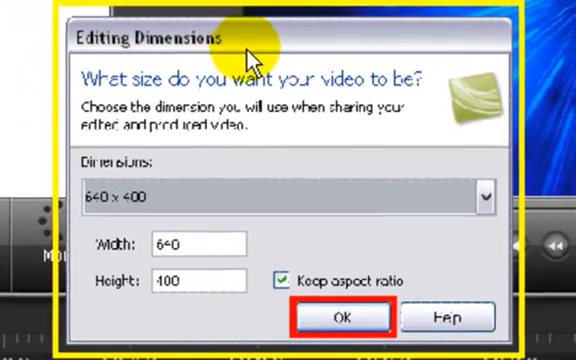
Accept 640 by 400 editing dimensions and close Camtasia Studio.
left_click(342, 316)
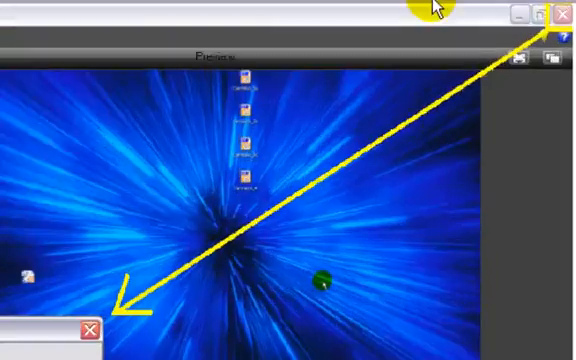
left_click(564, 12)
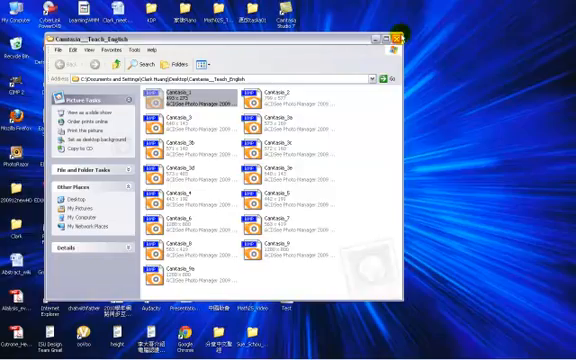
Close the Explorer folder and select the capture-1 recording on the desktop.
left_click(406, 32)
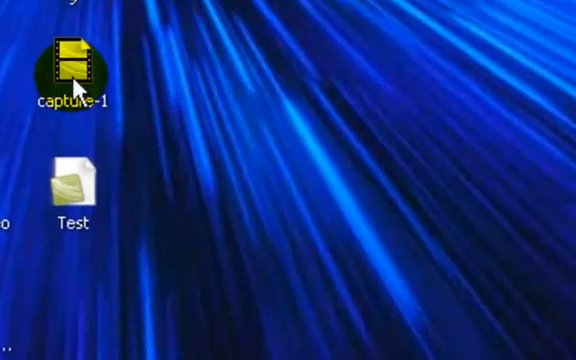
left_click(72, 62)
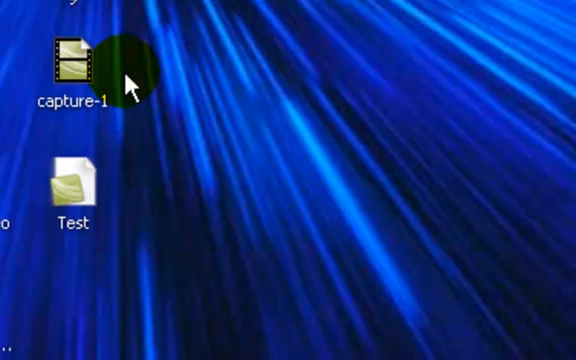
mouse_move(76, 62)
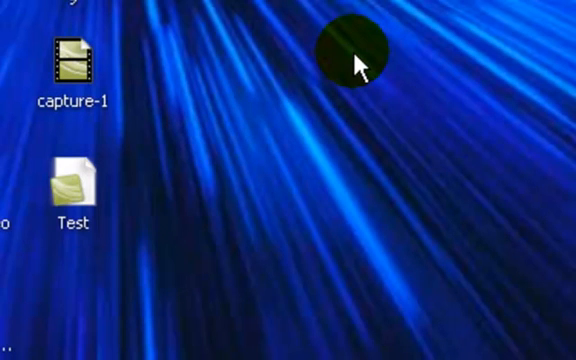
mouse_move(160, 190)
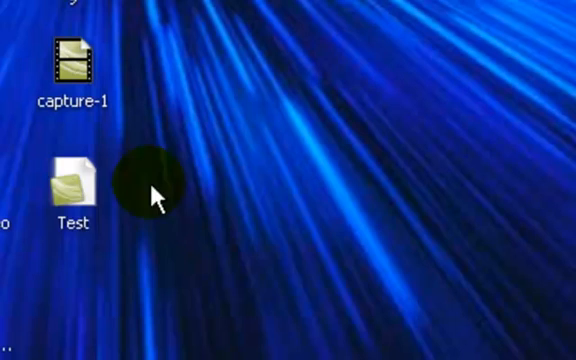
mouse_move(78, 186)
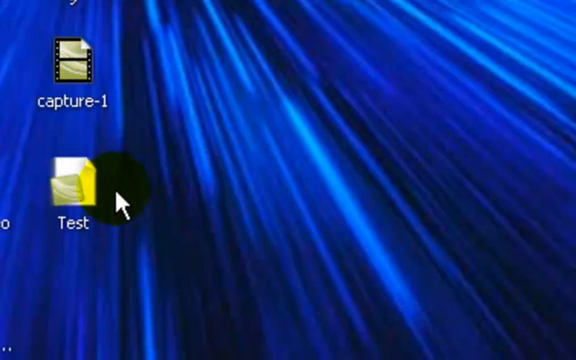
mouse_move(84, 196)
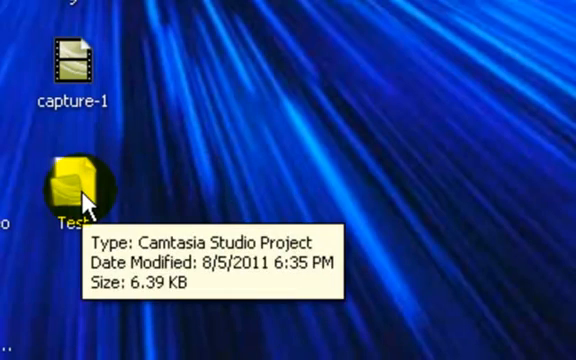